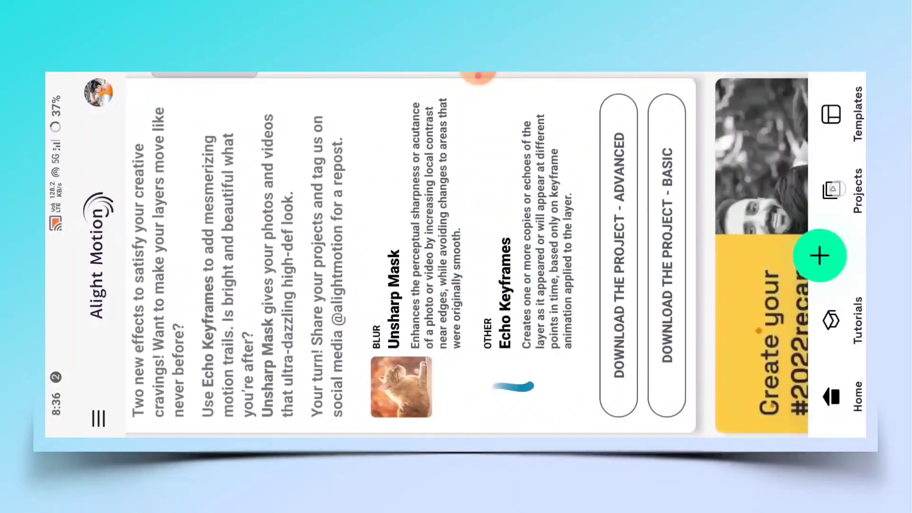
# Open the Bitmark By Ashif Tech project from the saved Projects list.
pyautogui.click(853, 194)
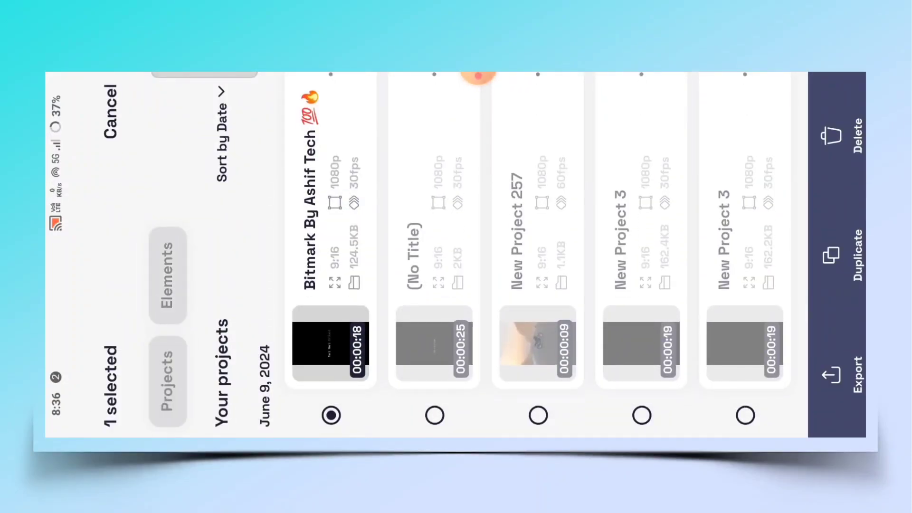
pyautogui.click(113, 116)
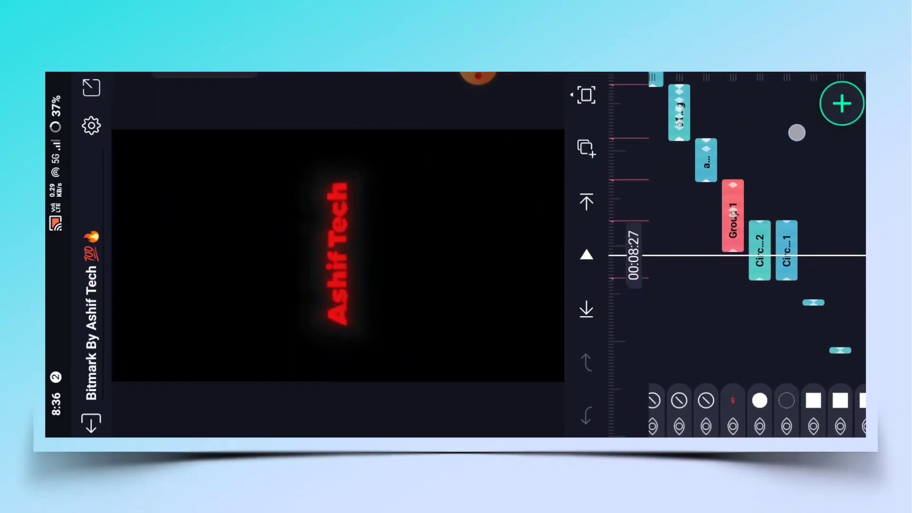
# Go inside Group 1 and select the Ashif Tech text layer.
pyautogui.click(732, 212)
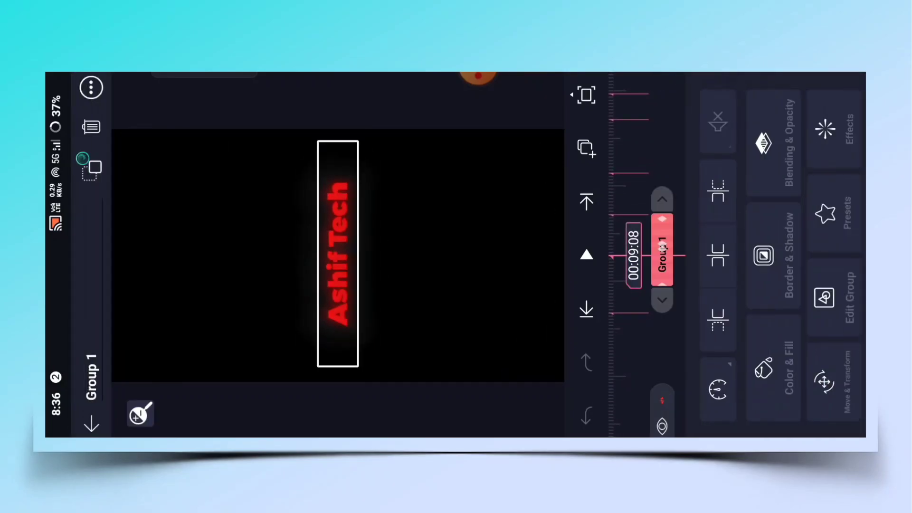
pyautogui.click(824, 296)
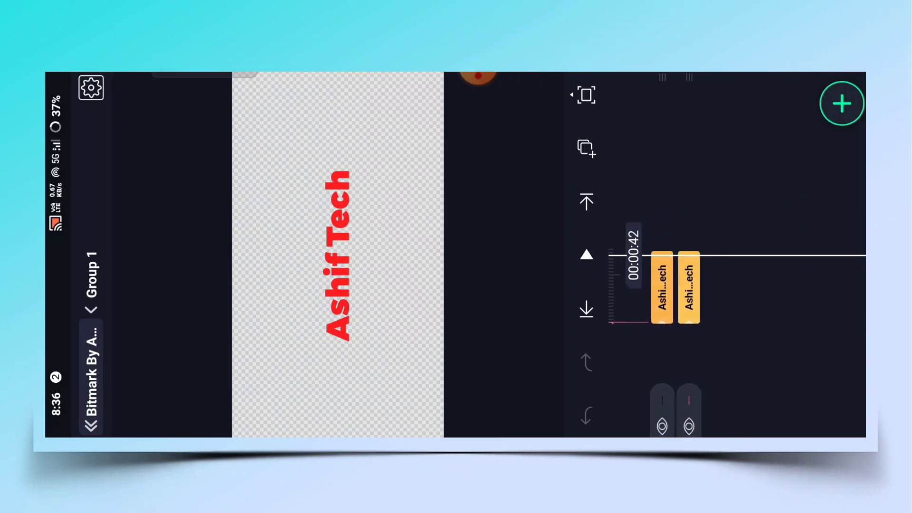
pyautogui.click(662, 288)
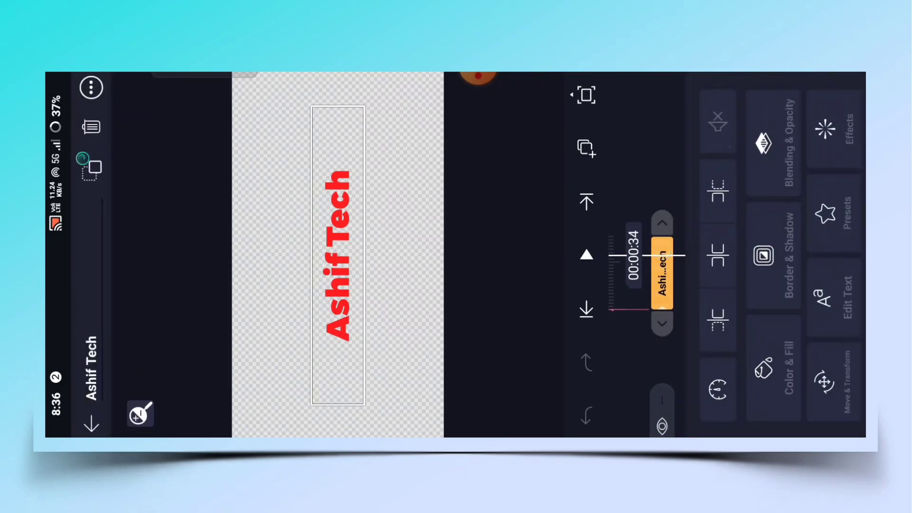
# Change the Ashif Tech channel name text and confirm the edit.
pyautogui.click(832, 295)
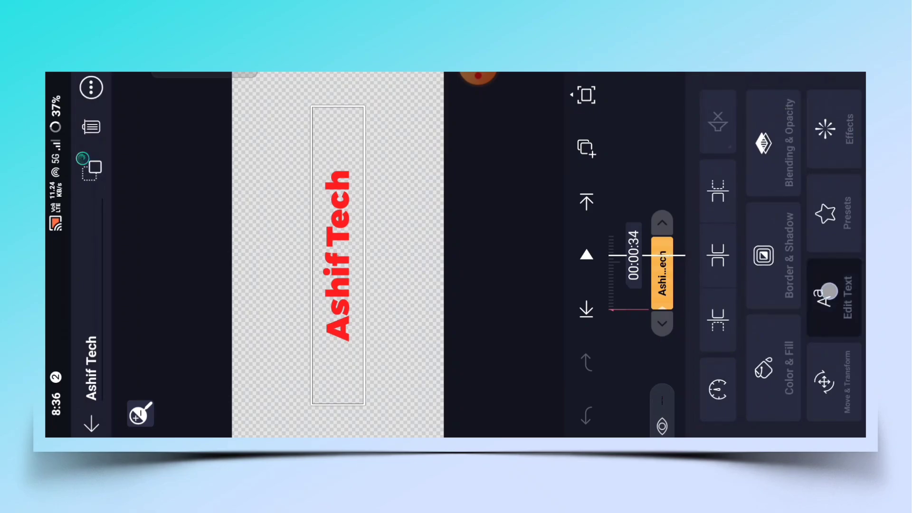
pyautogui.click(833, 296)
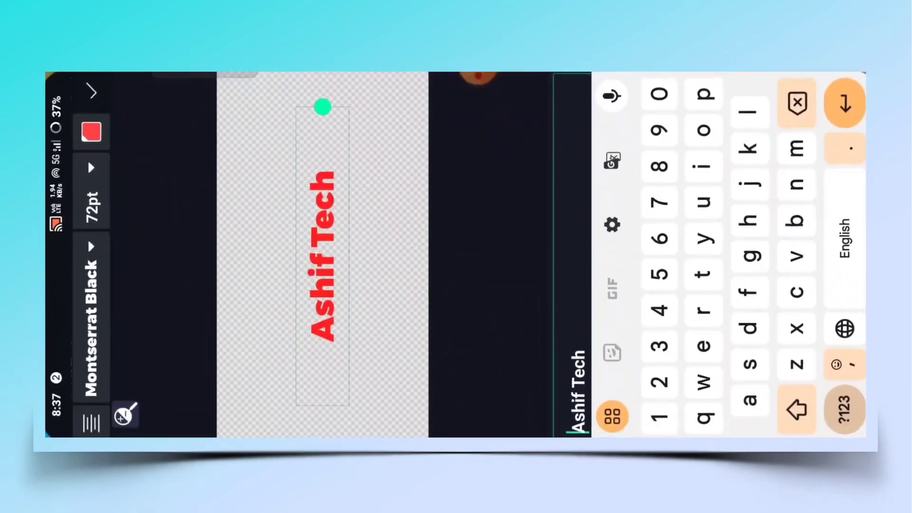
pyautogui.click(846, 103)
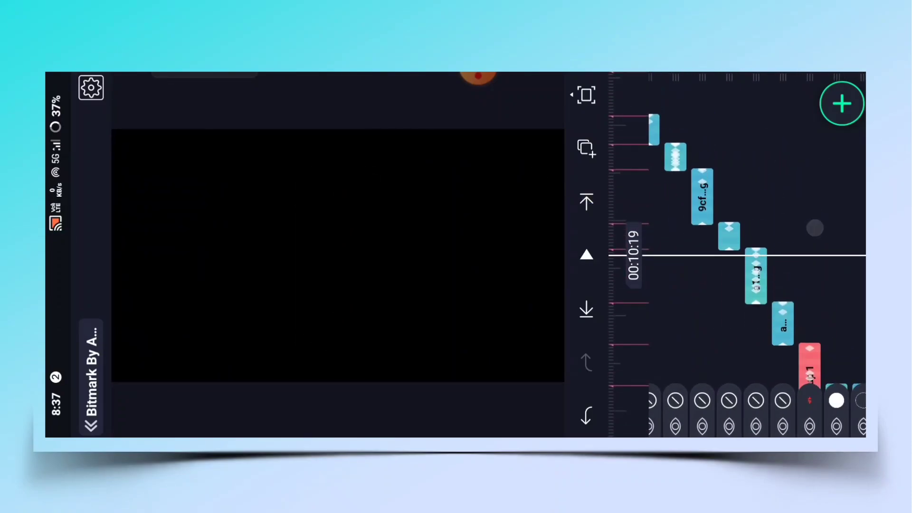
# Scroll the timeline before exiting the Bitmark project to the Projects screen.
pyautogui.scroll(-3)
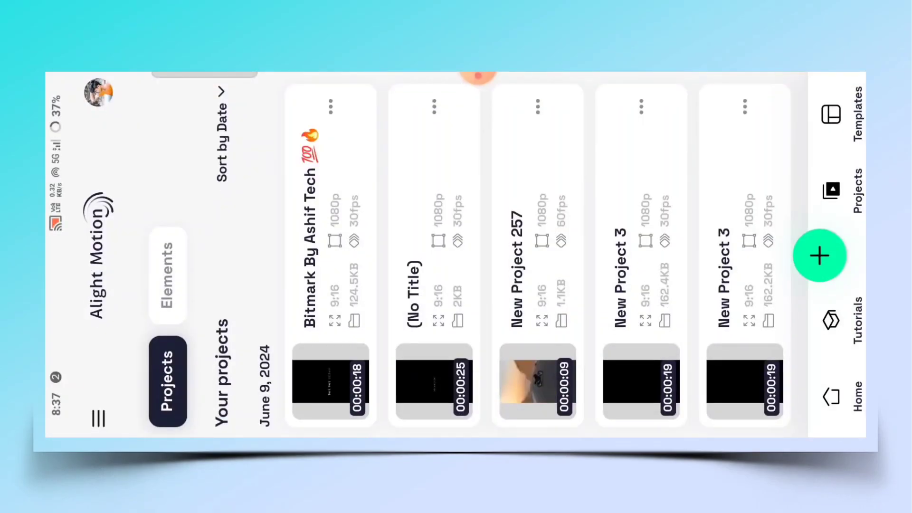
# Create a new 16:9 landscape project for the woman's photo.
pyautogui.click(819, 255)
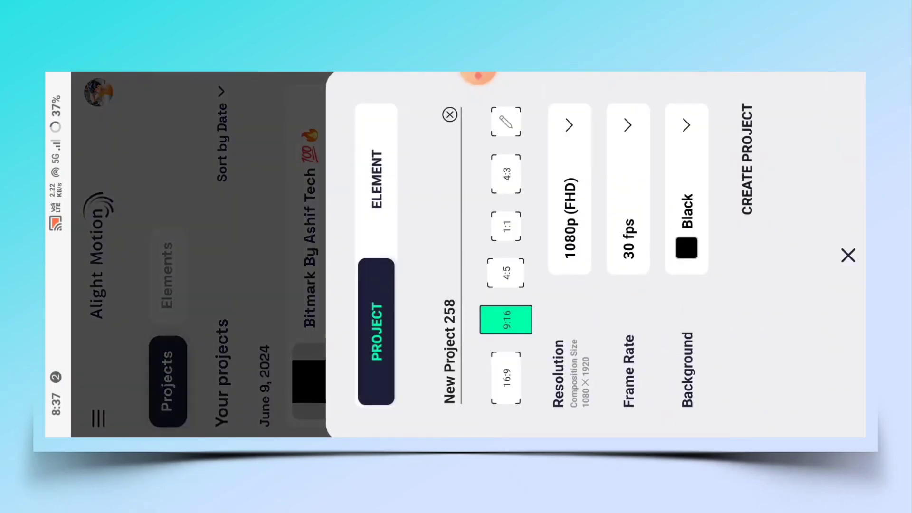
pyautogui.click(505, 378)
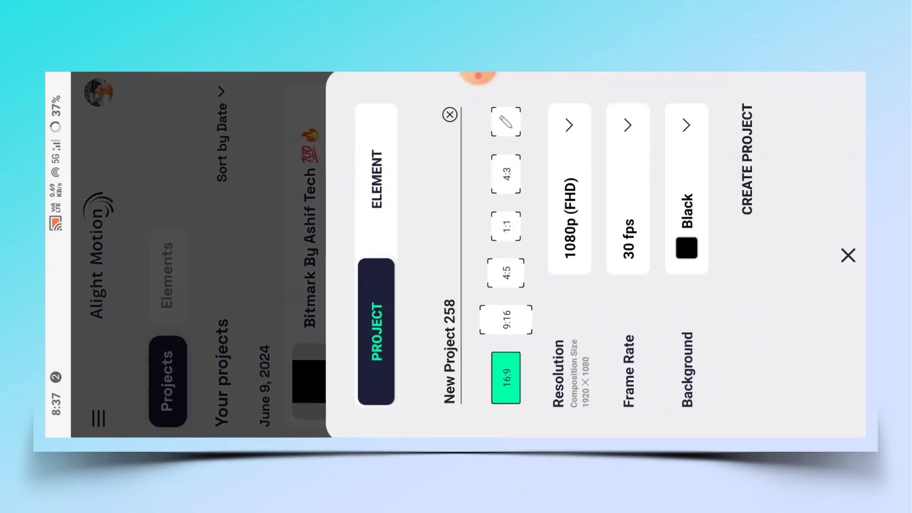
pyautogui.click(505, 319)
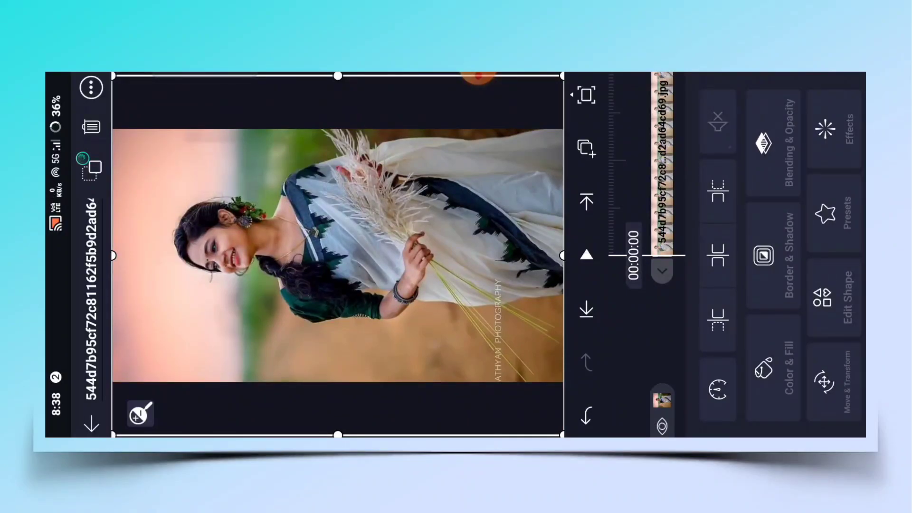
# Nudge the woman's photo's X and Y position in Move & Transform so the subject sits better.
pyautogui.click(833, 380)
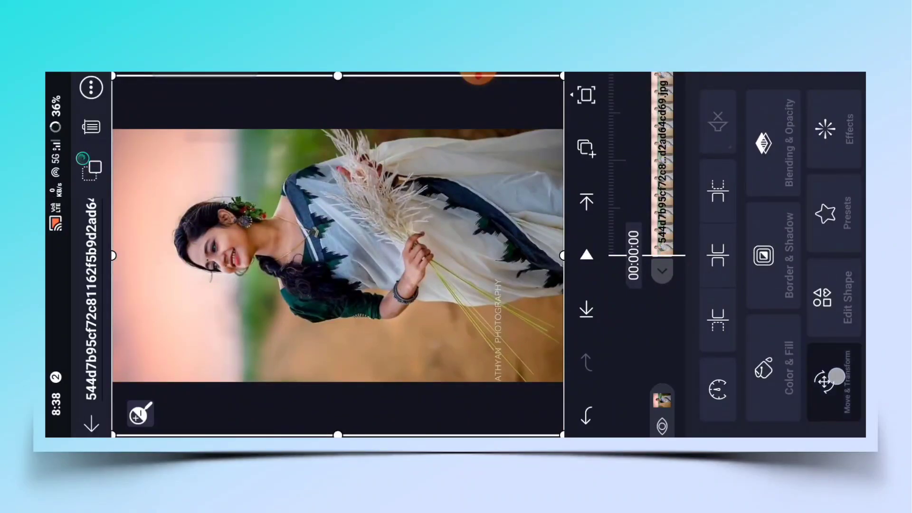
pyautogui.click(832, 381)
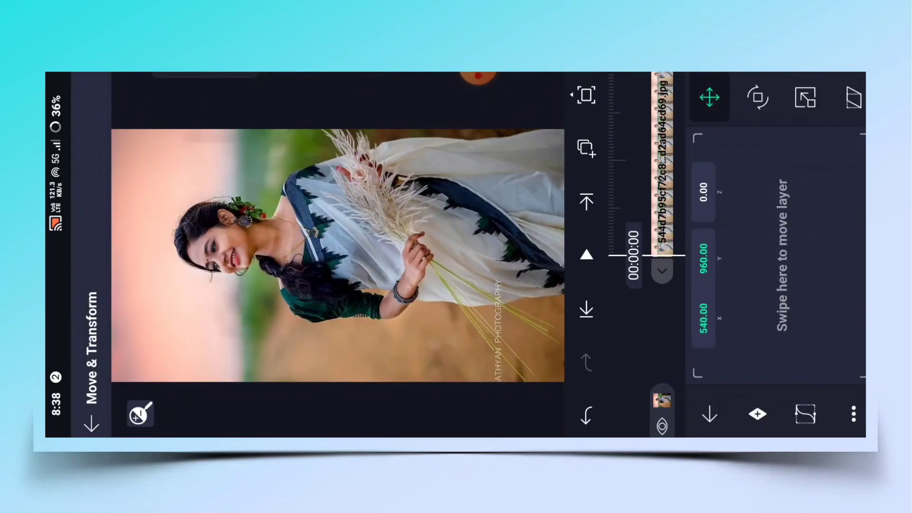
pyautogui.moveTo(779, 273); pyautogui.dragTo(811, 262)
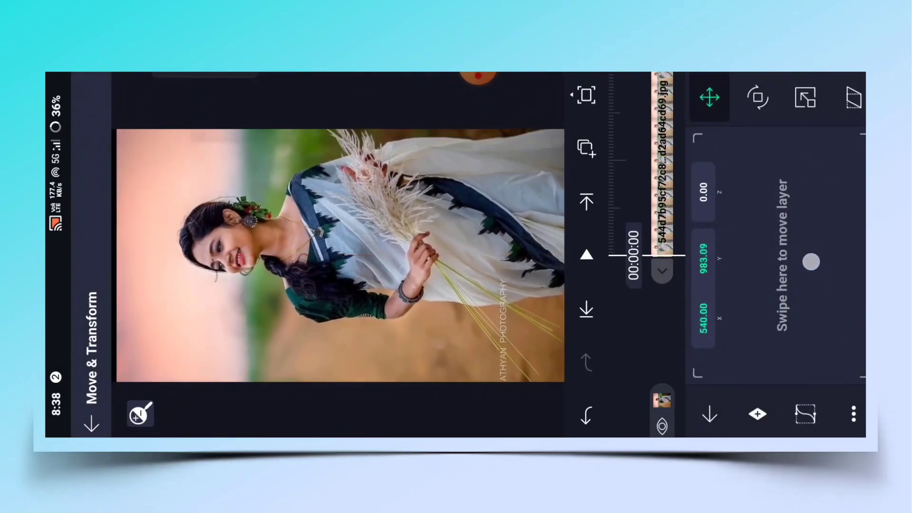
pyautogui.moveTo(811, 262); pyautogui.dragTo(807, 329)
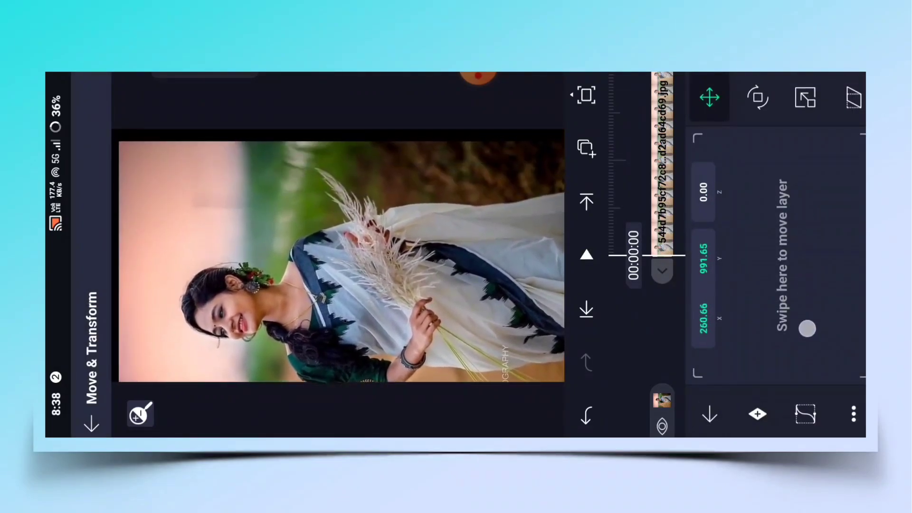
pyautogui.moveTo(807, 329); pyautogui.dragTo(807, 284)
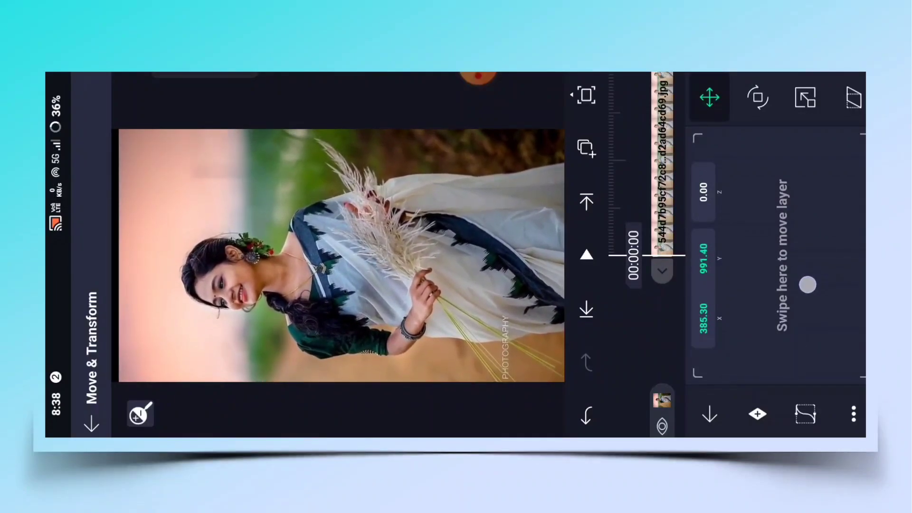
pyautogui.moveTo(808, 284); pyautogui.dragTo(807, 279)
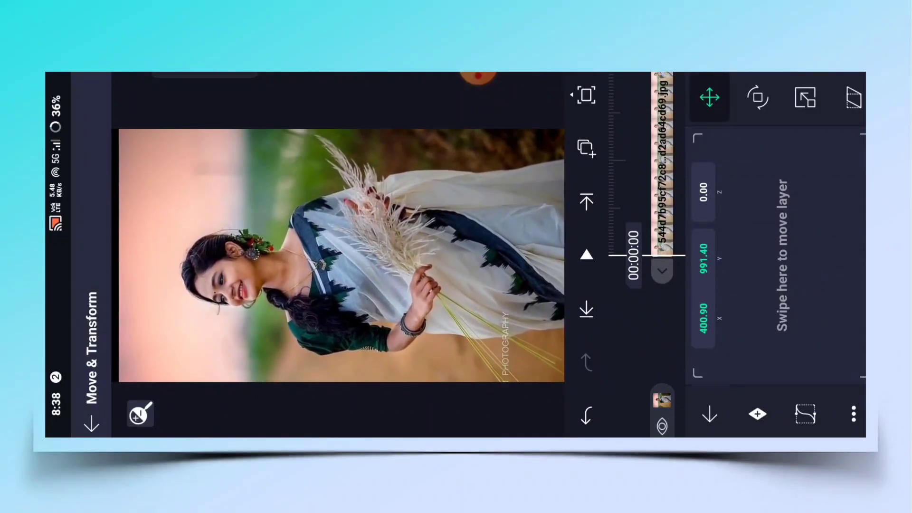
pyautogui.click(805, 97)
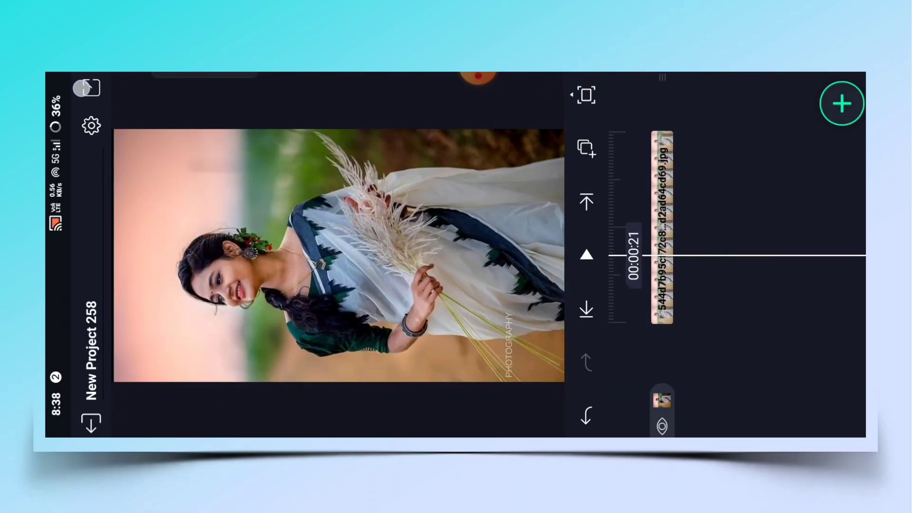
# Export the new project's current frame as a PNG image.
pyautogui.click(842, 103)
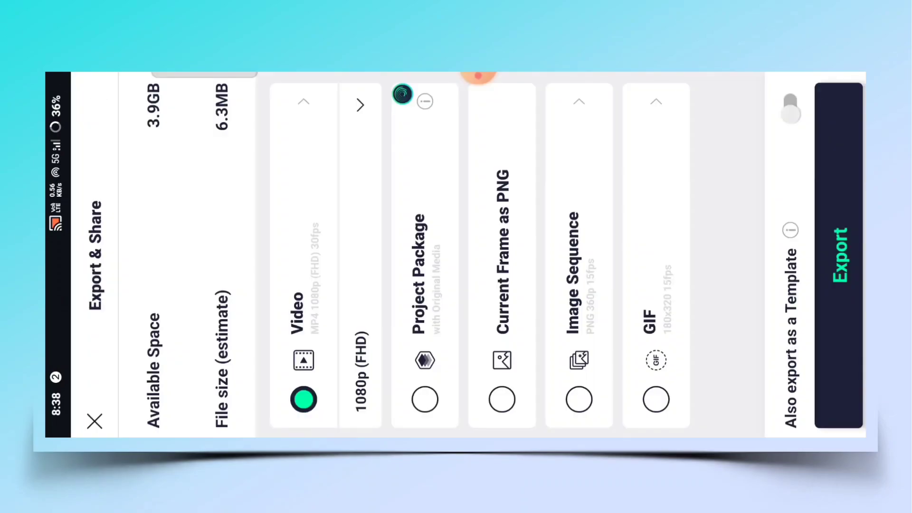
pyautogui.click(95, 421)
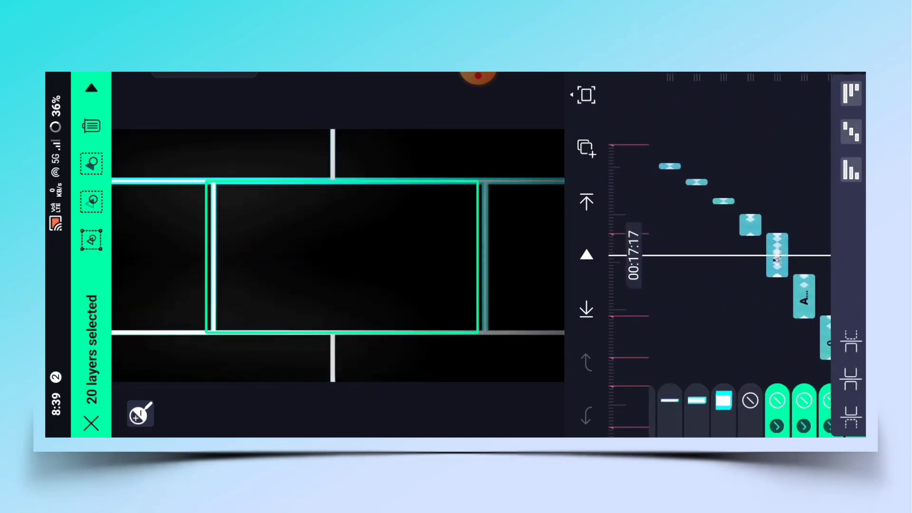
# Cancel the 20-layer multi-selection to return to the normal Bitmark timeline.
pyautogui.click(586, 148)
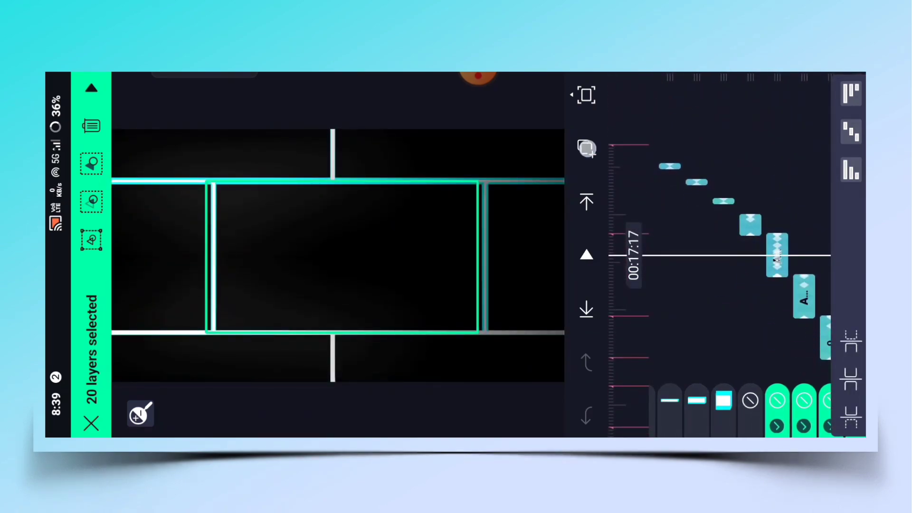
pyautogui.click(586, 149)
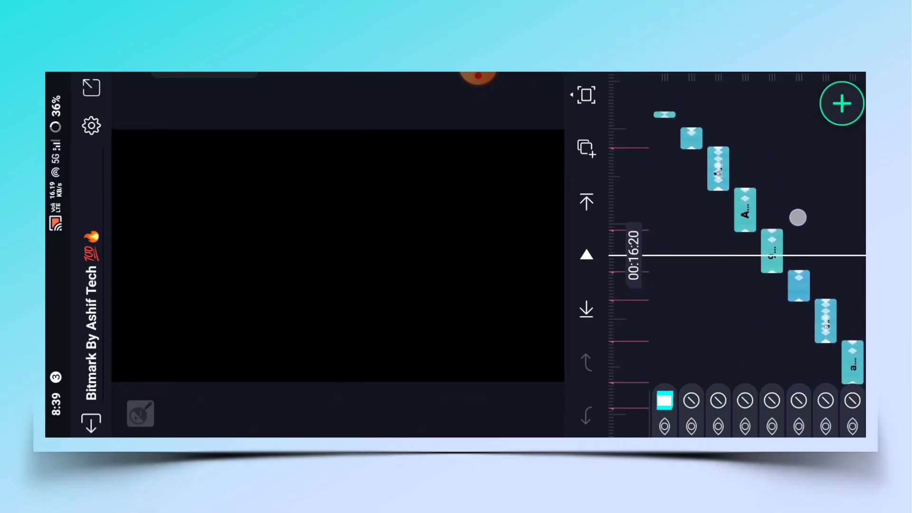
# Add the exported New Project 258 PNG as an image layer and multi-select the timeline layers.
pyautogui.click(842, 103)
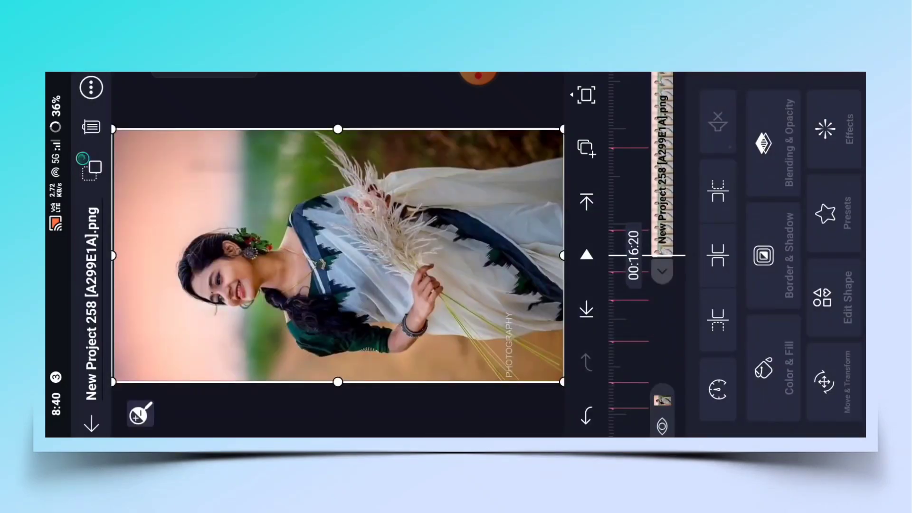
pyautogui.click(587, 149)
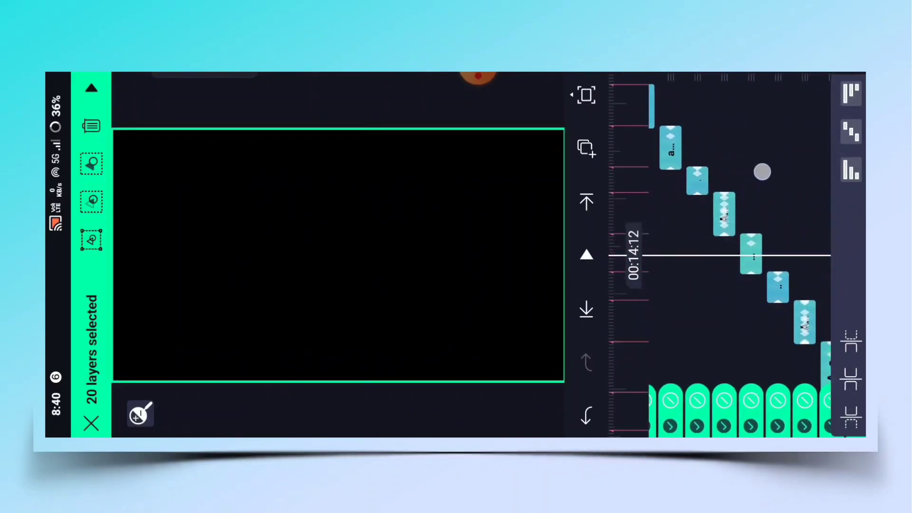
pyautogui.scroll(-3)
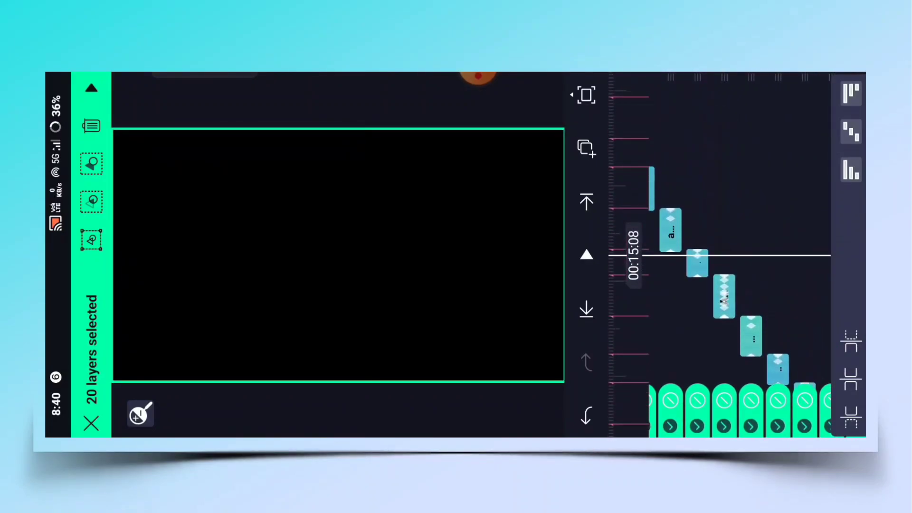